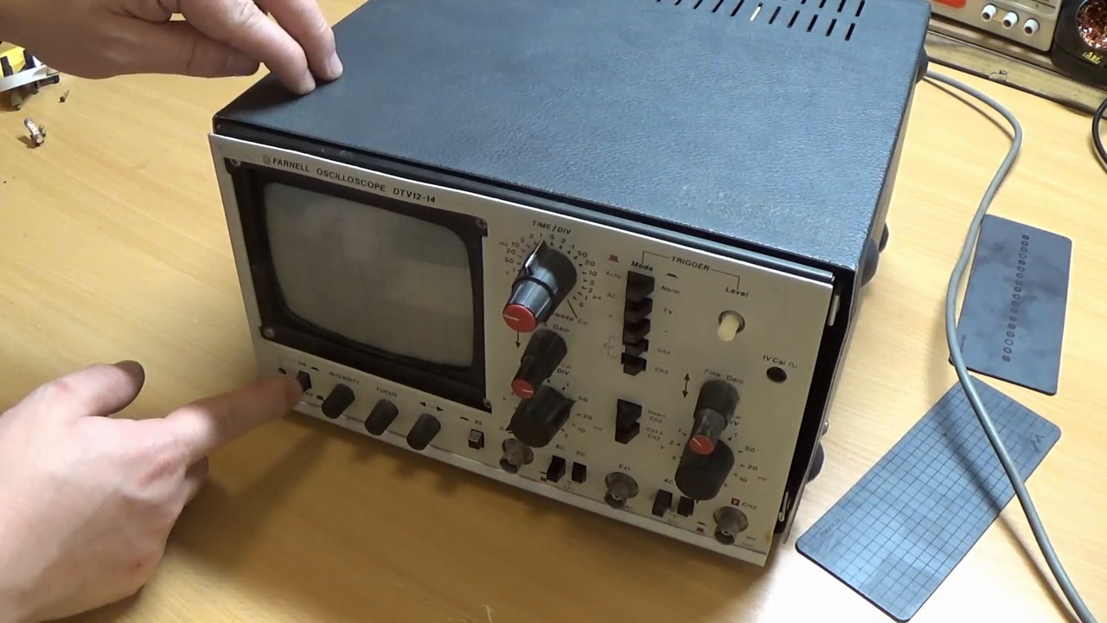
pyautogui.click(305, 376)
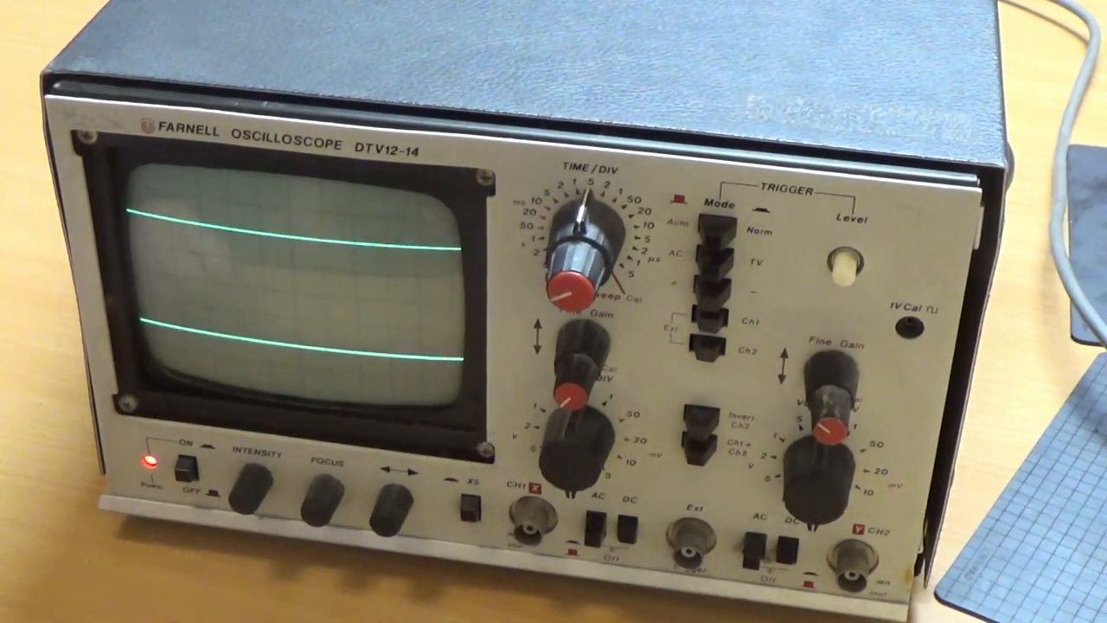
pyautogui.click(470, 489)
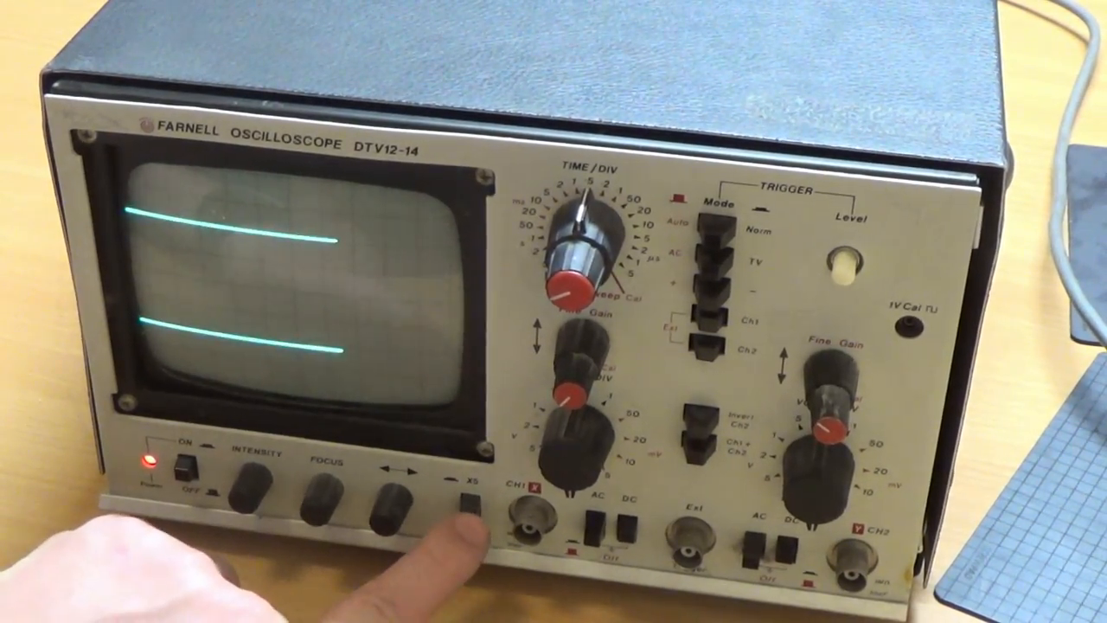